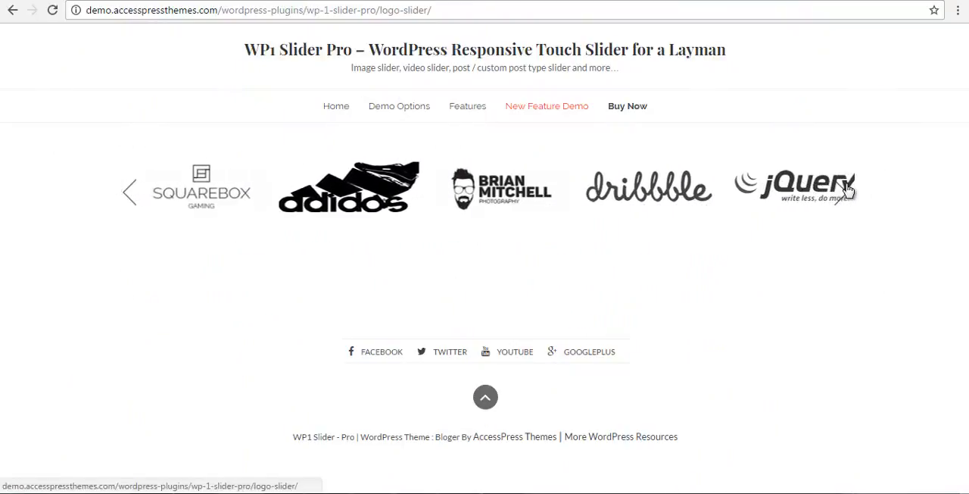
Step: Add a new WP 1 Slider Pro slider titled 'Brand Slider' and scroll to its Slides box
{"action": "left_click", "coordinate": [128, 190]}
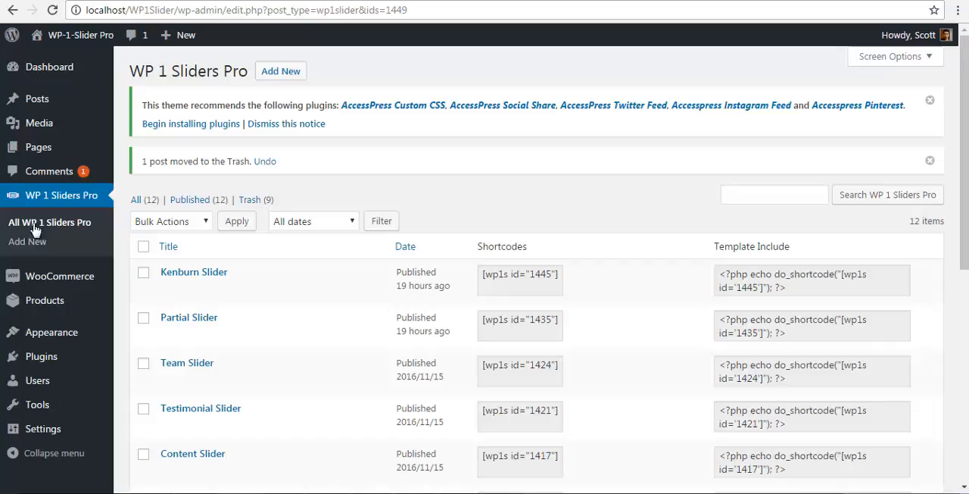
{"action": "left_click", "coordinate": [26, 241]}
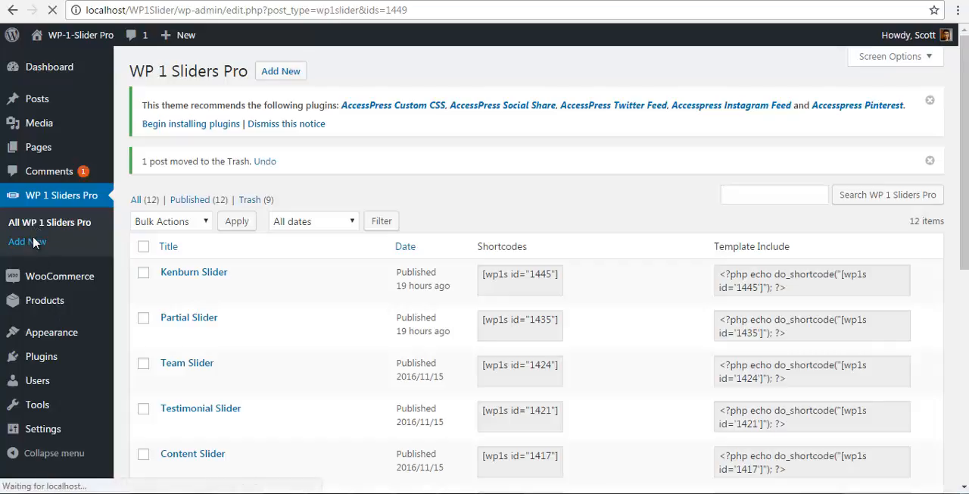
{"action": "left_click", "coordinate": [26, 241]}
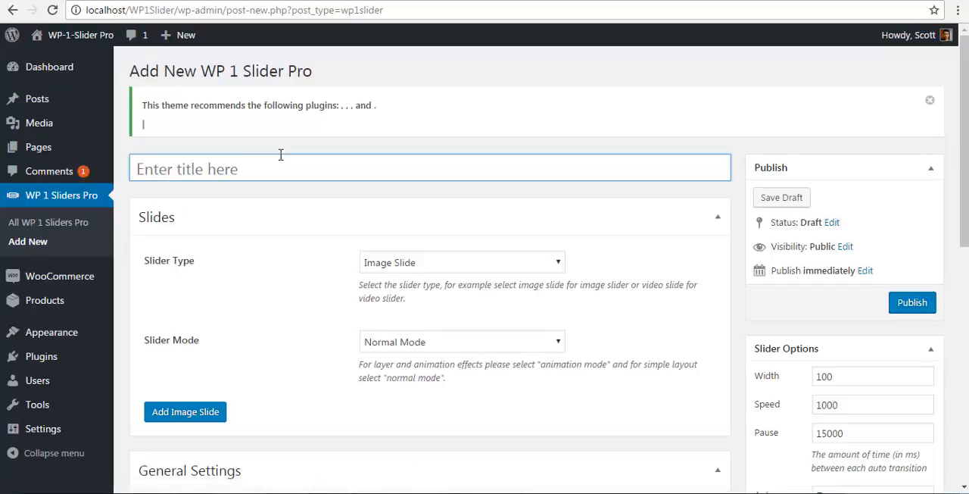
{"action": "type", "text": "Brand"}
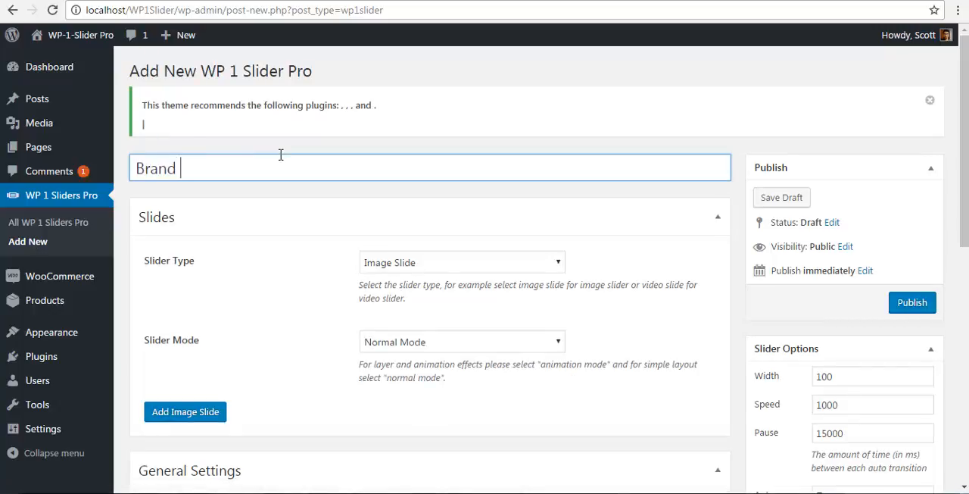
{"action": "type", "text": "Slider"}
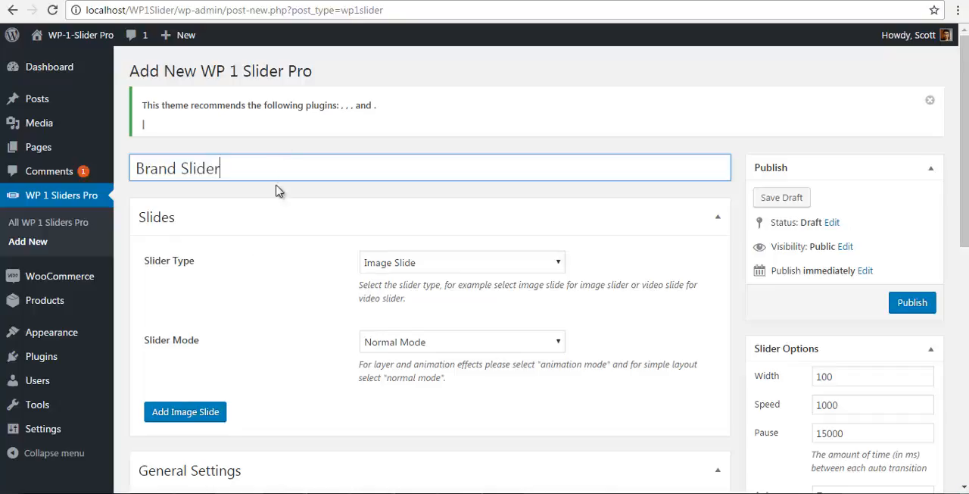
{"action": "scroll", "scroll_direction": "down", "scroll_amount": 3}
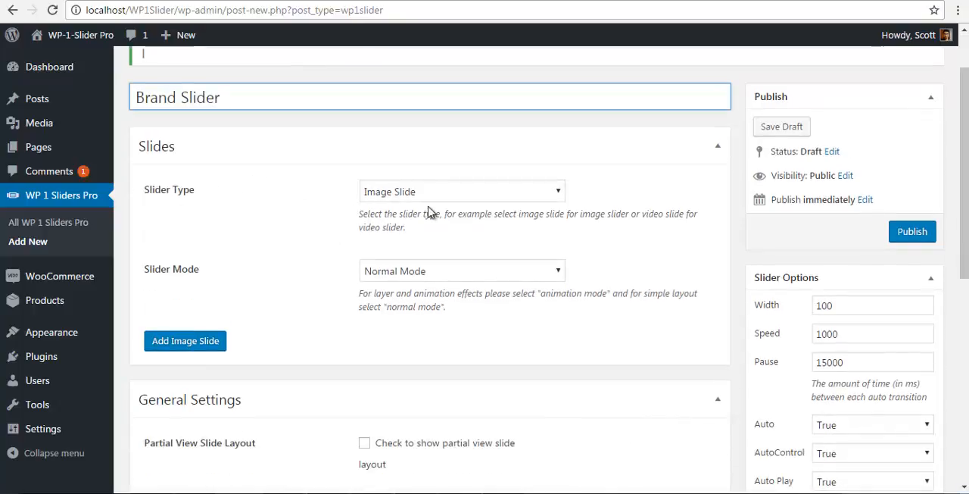
{"action": "scroll", "scroll_direction": "down", "scroll_amount": 3}
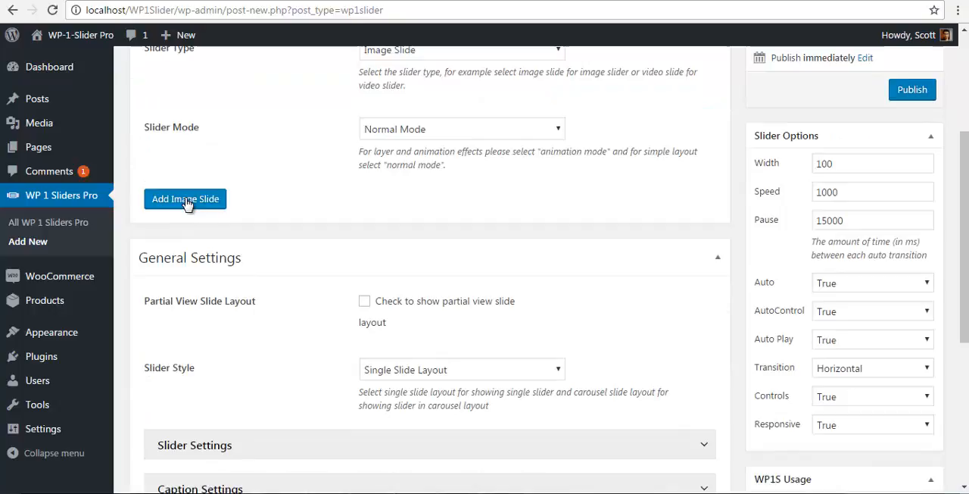
Step: Add an image slide and insert the black adidas logo as its image
{"action": "left_click", "coordinate": [185, 198]}
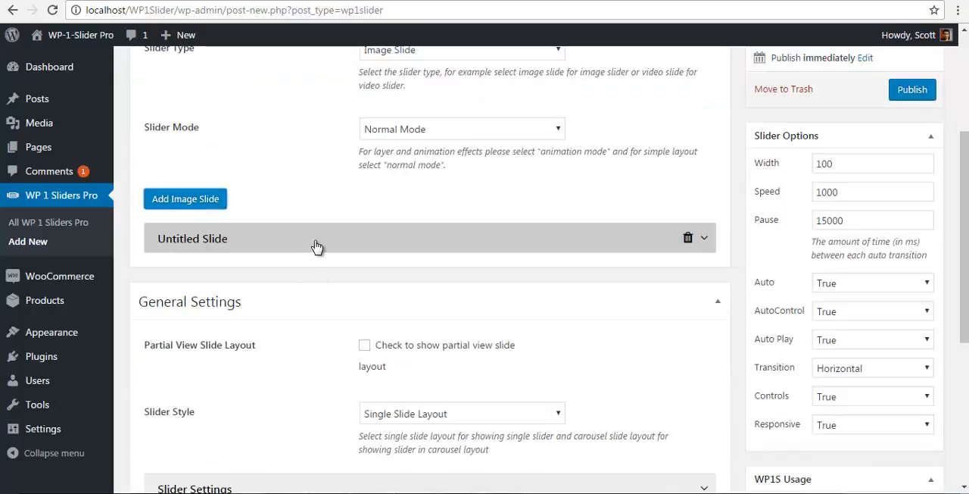
{"action": "left_click", "coordinate": [318, 237]}
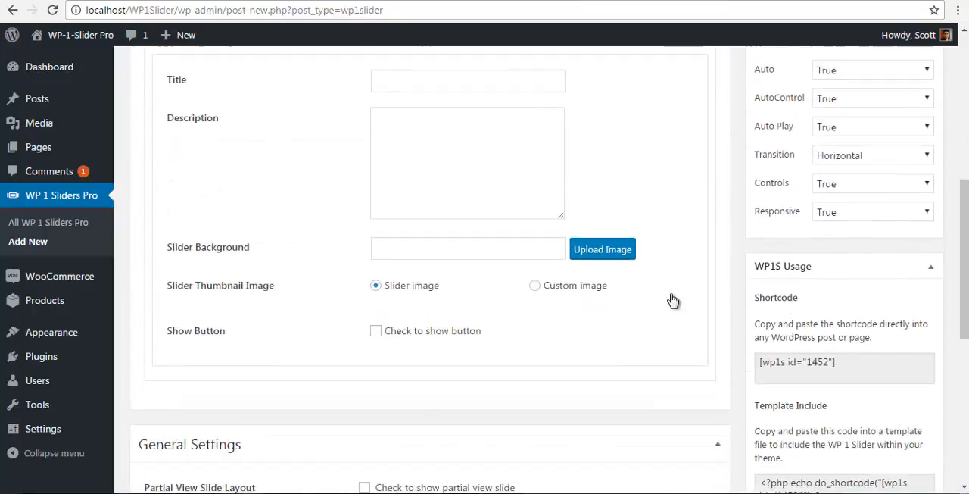
{"action": "left_click", "coordinate": [602, 248]}
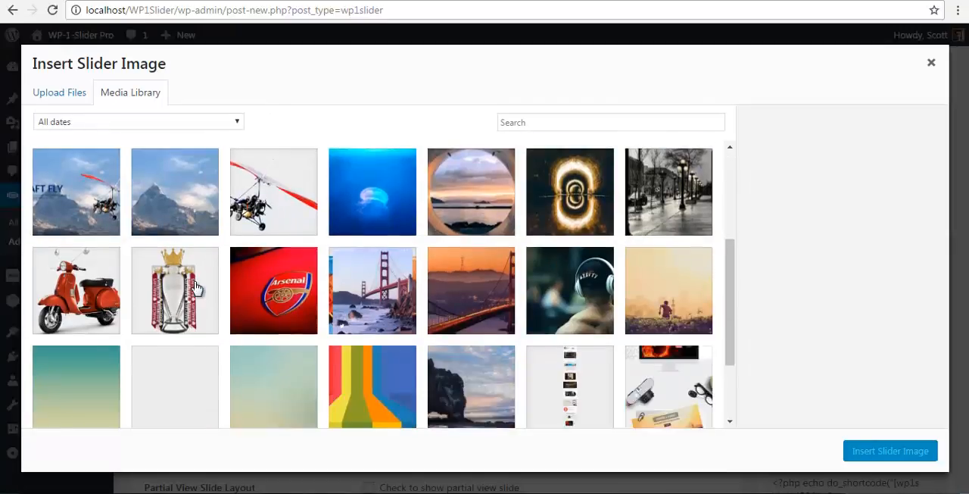
{"action": "scroll", "scroll_direction": "down", "scroll_amount": 3}
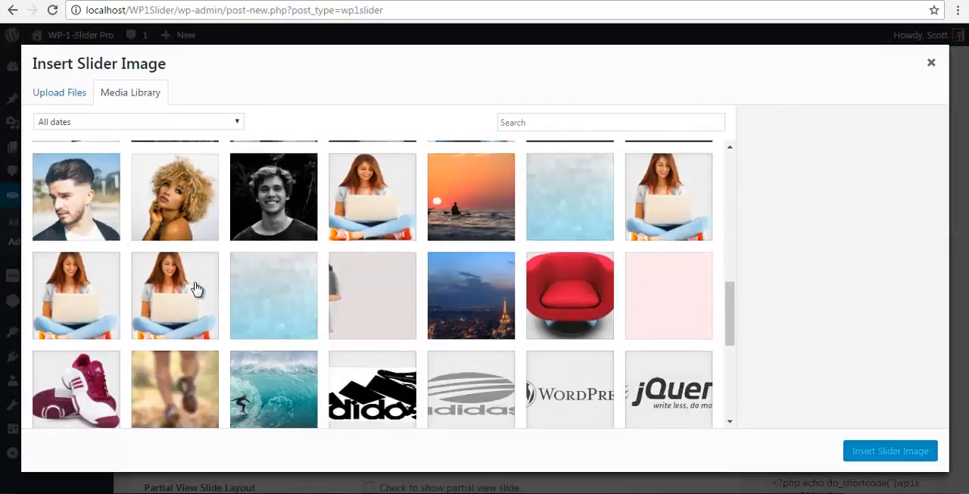
{"action": "left_click", "coordinate": [372, 177]}
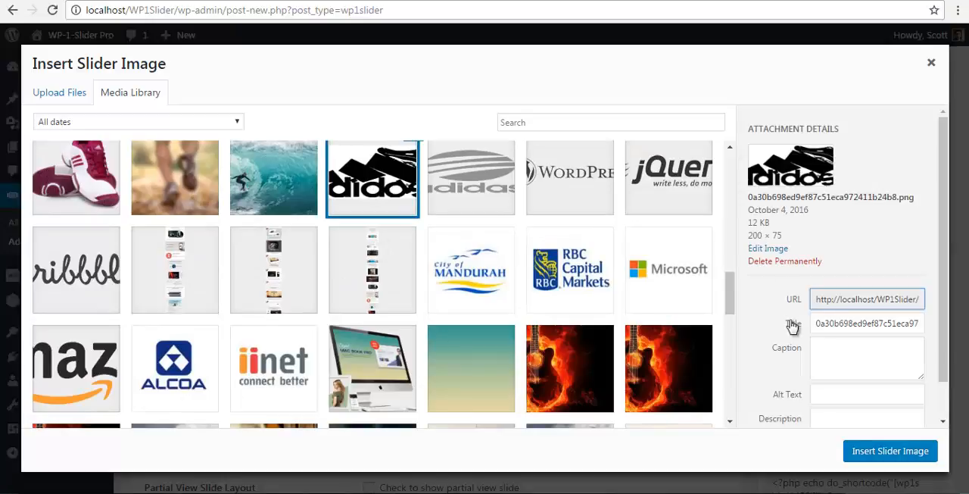
{"action": "left_click", "coordinate": [889, 451]}
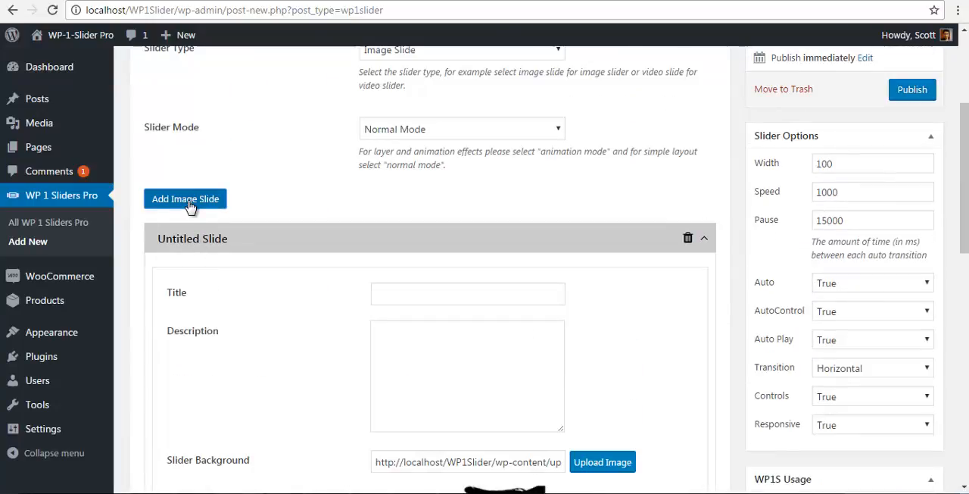
{"action": "mouse_move", "coordinate": [393, 220]}
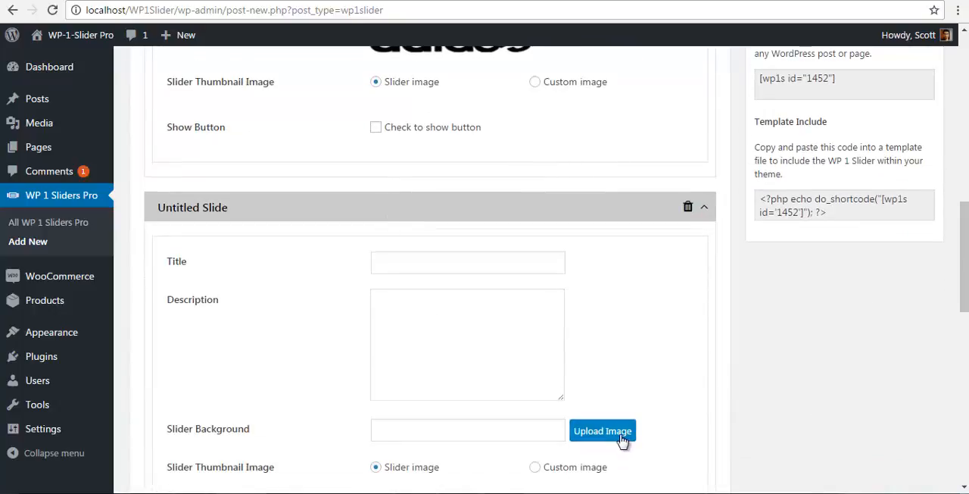
Step: Pick the grey adidas logo from the Media Library for the second slide
{"action": "left_click", "coordinate": [602, 431]}
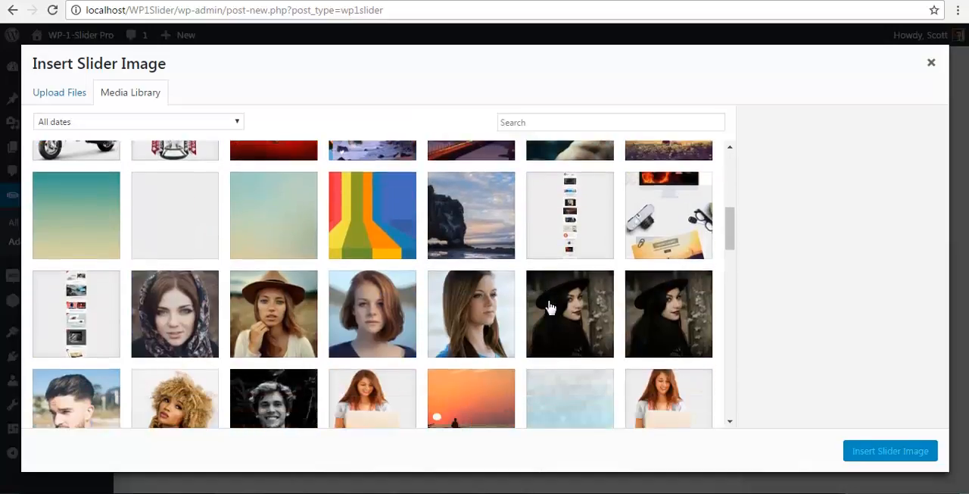
{"action": "scroll", "scroll_direction": "down", "scroll_amount": 3}
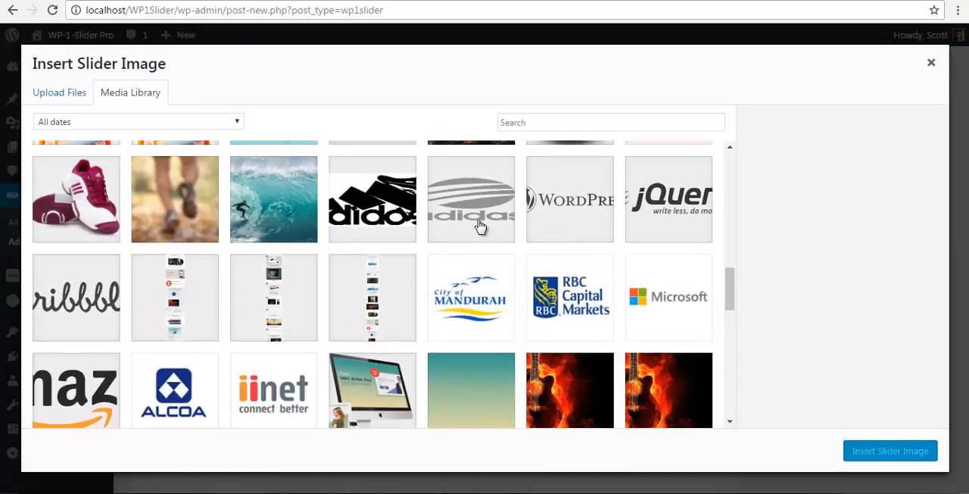
{"action": "left_click", "coordinate": [889, 451]}
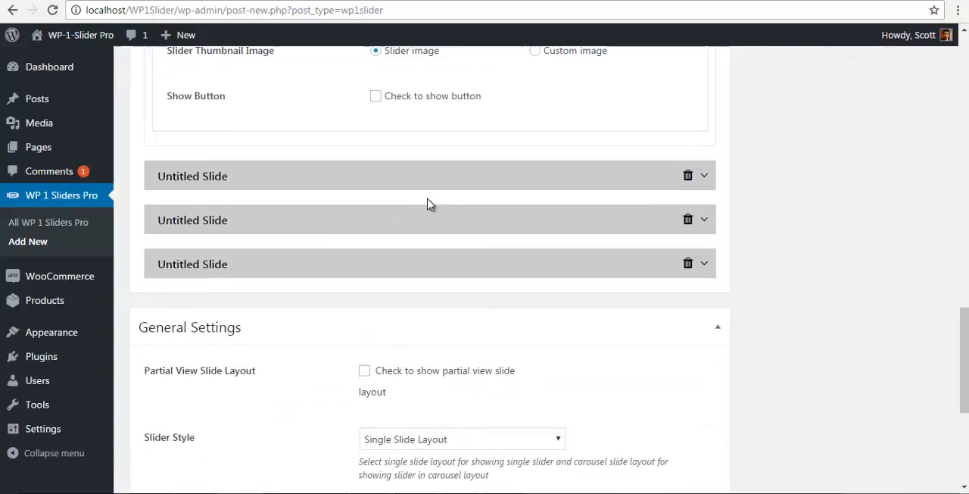
Step: Set the next slide's image to the WordPress logo
{"action": "left_click", "coordinate": [193, 175]}
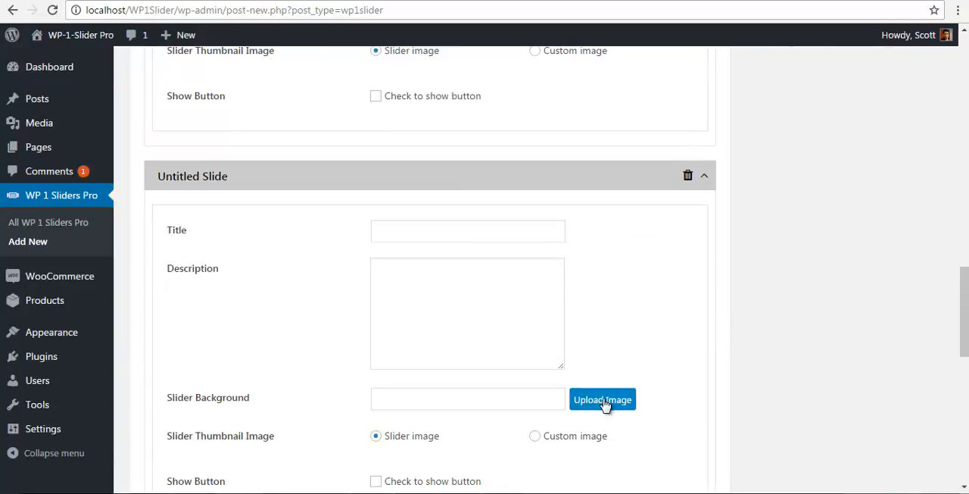
{"action": "left_click", "coordinate": [602, 399]}
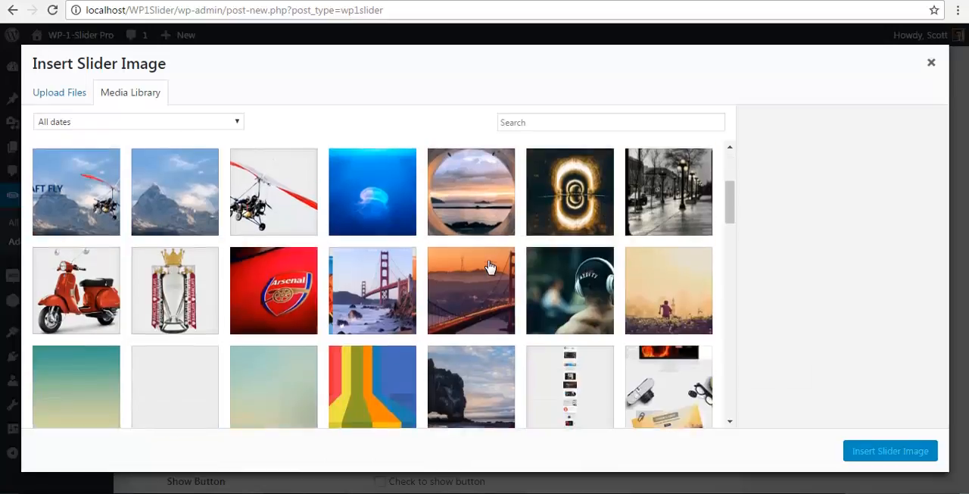
{"action": "scroll", "scroll_direction": "down", "scroll_amount": 3}
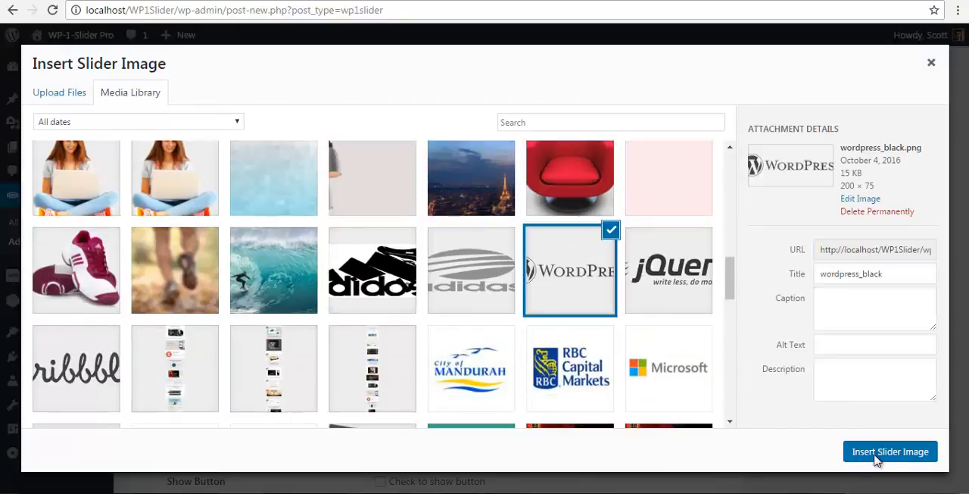
{"action": "left_click", "coordinate": [890, 450]}
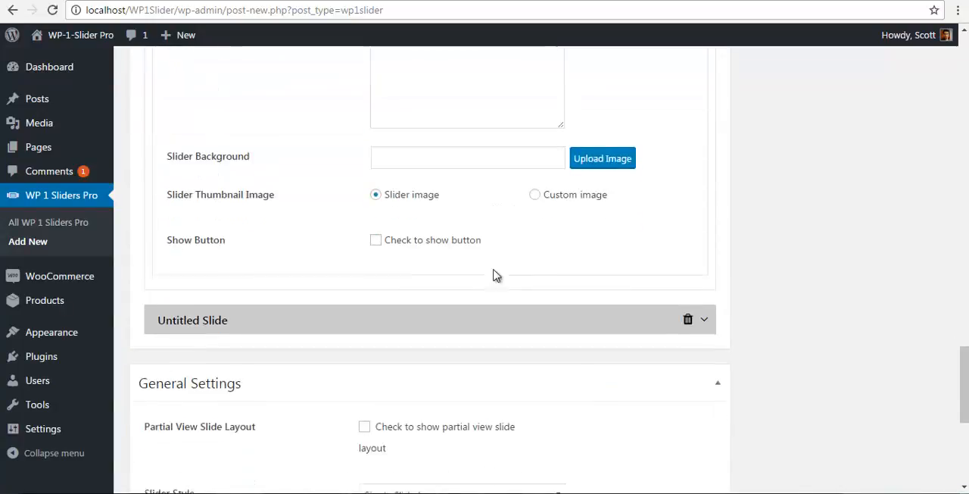
Step: Set the following slide's image to the jQuery logo
{"action": "left_click", "coordinate": [602, 158]}
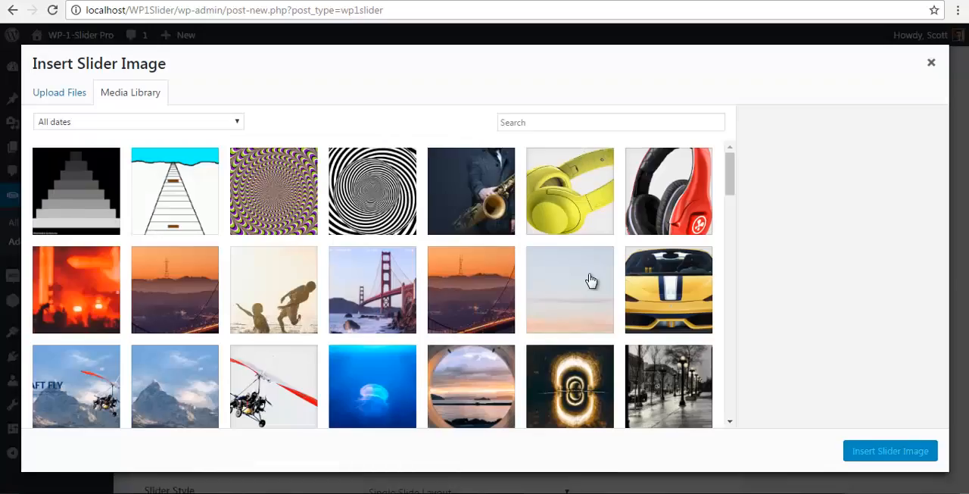
{"action": "scroll", "scroll_direction": "down", "scroll_amount": 3}
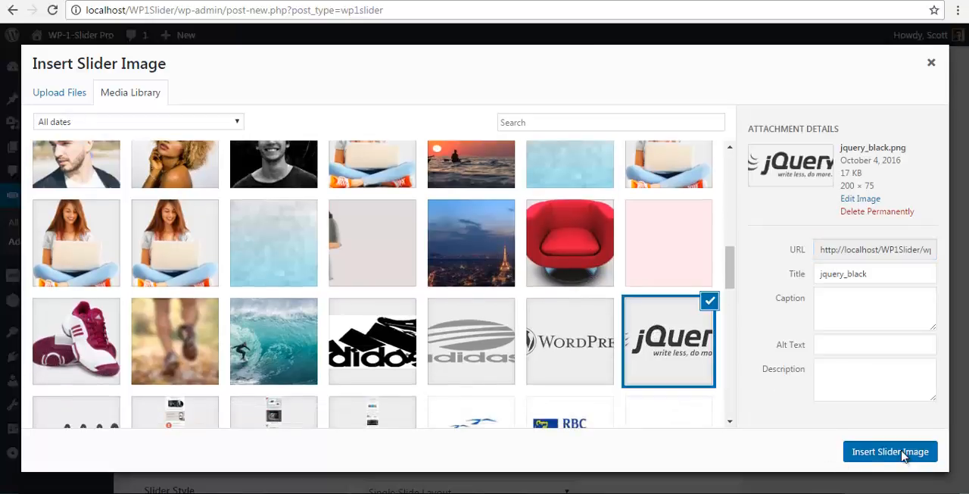
{"action": "left_click", "coordinate": [891, 451]}
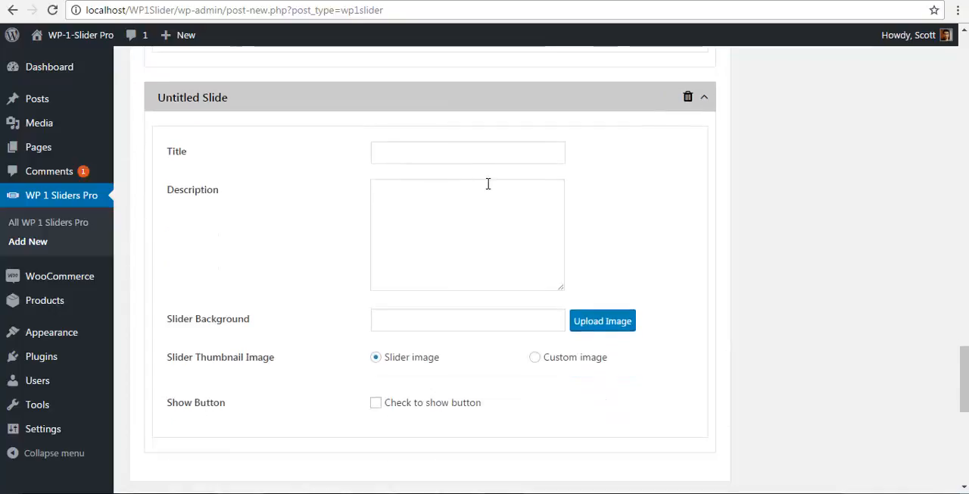
{"action": "left_click", "coordinate": [601, 320]}
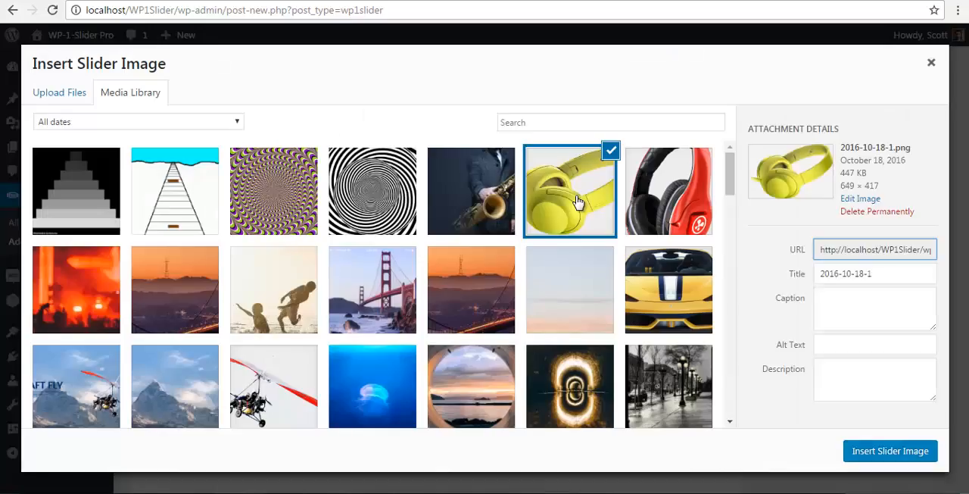
Step: Scroll down to the slider's General Settings panel
{"action": "scroll", "scroll_direction": "down", "scroll_amount": 3}
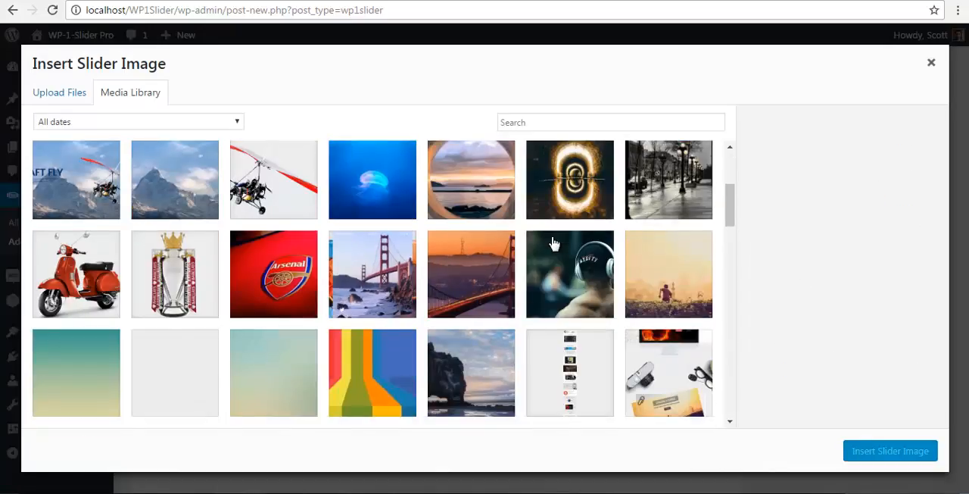
{"action": "scroll", "scroll_direction": "down", "scroll_amount": 3}
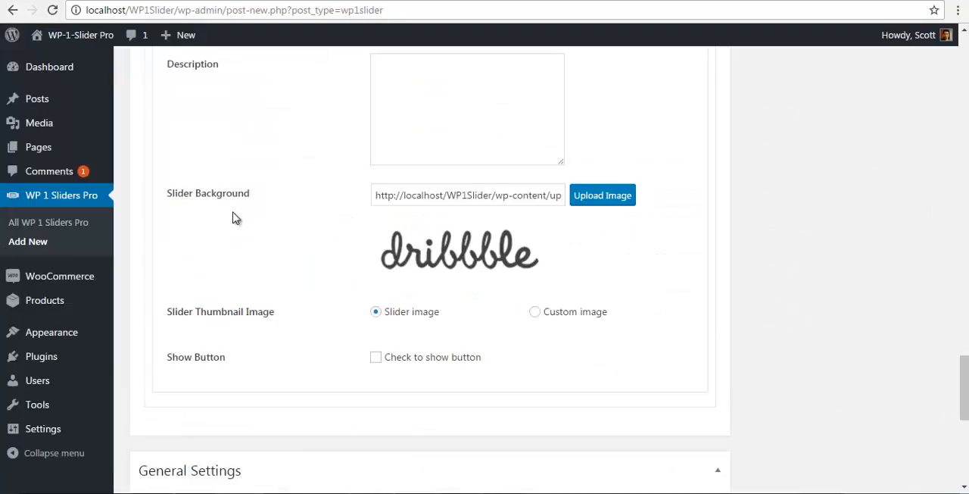
{"action": "scroll", "scroll_direction": "down", "scroll_amount": 3}
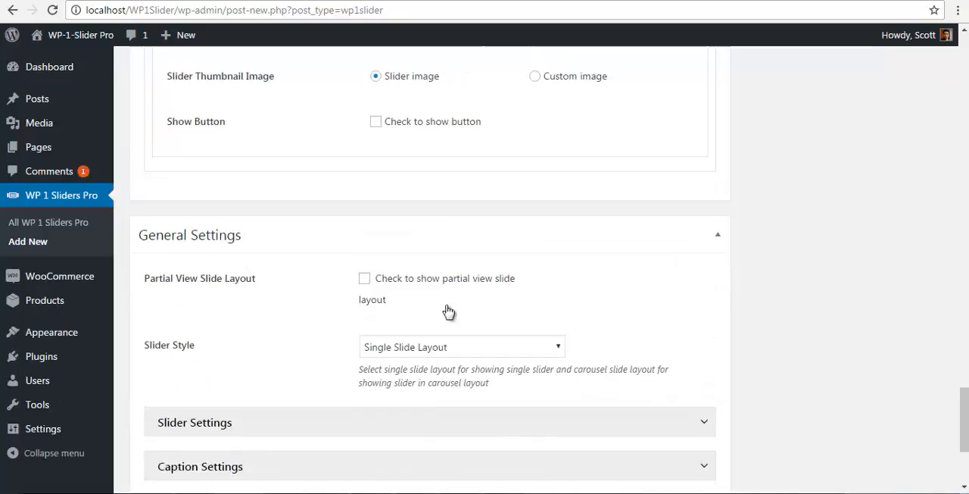
{"action": "scroll", "scroll_direction": "down", "scroll_amount": 3}
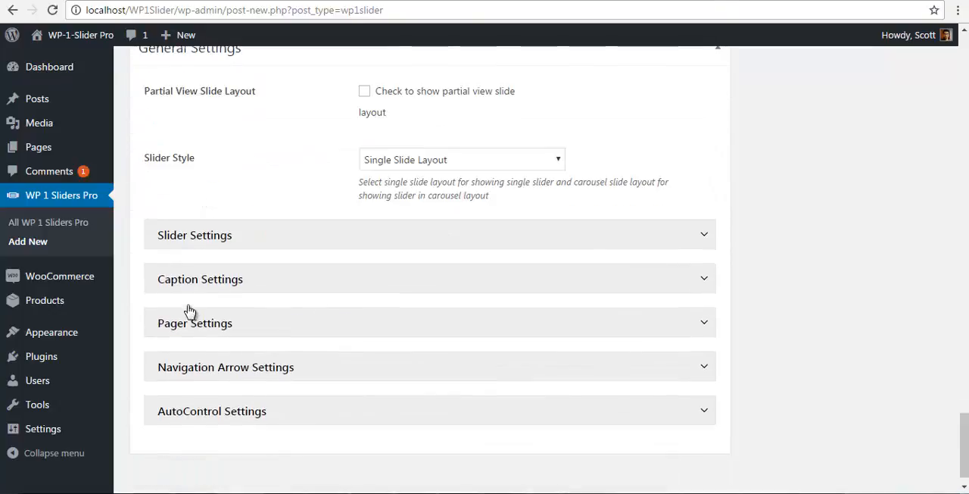
Step: Set Slider Style to Carousel Slide Layout and check the logo size in the media library
{"action": "left_click", "coordinate": [461, 159]}
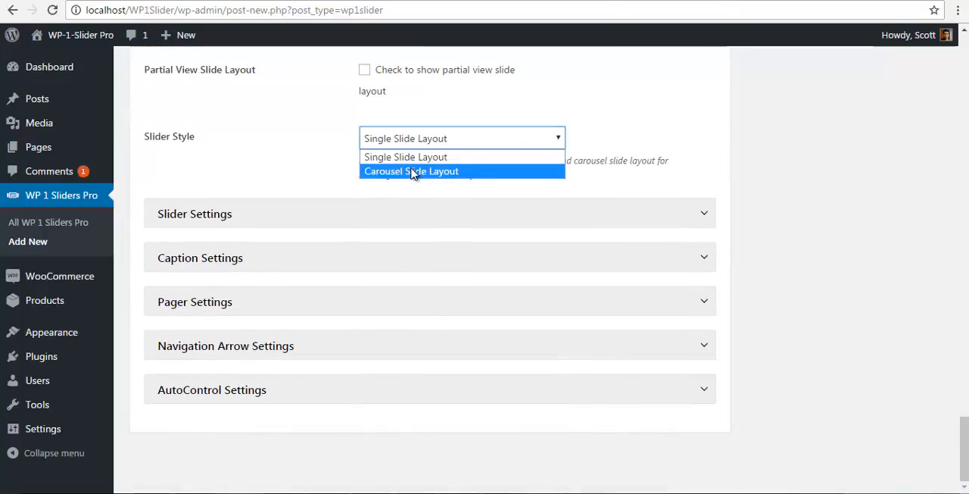
{"action": "left_click", "coordinate": [412, 170]}
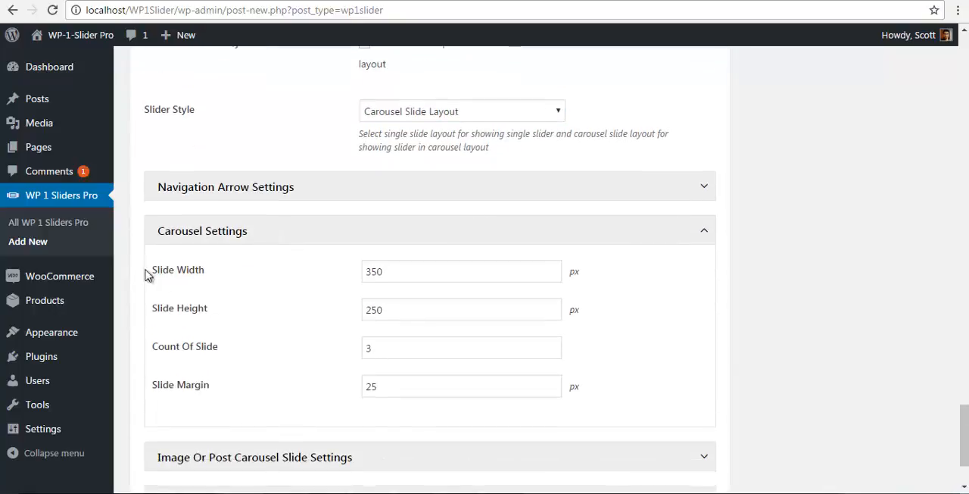
{"action": "left_click", "coordinate": [462, 272]}
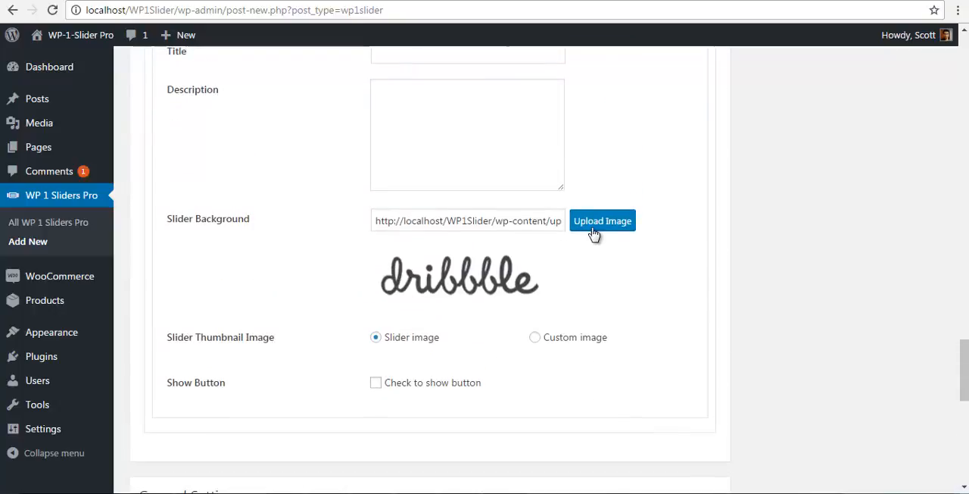
{"action": "left_click", "coordinate": [602, 220]}
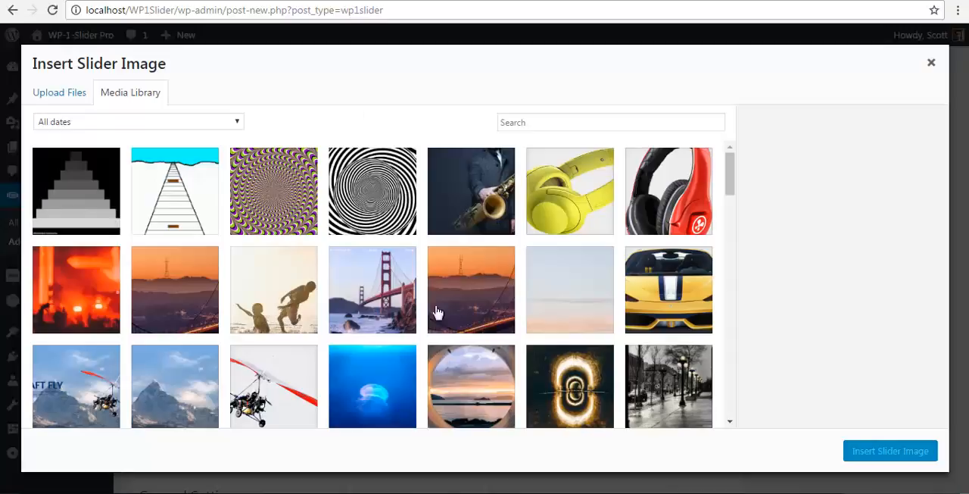
{"action": "scroll", "scroll_direction": "down", "scroll_amount": 3}
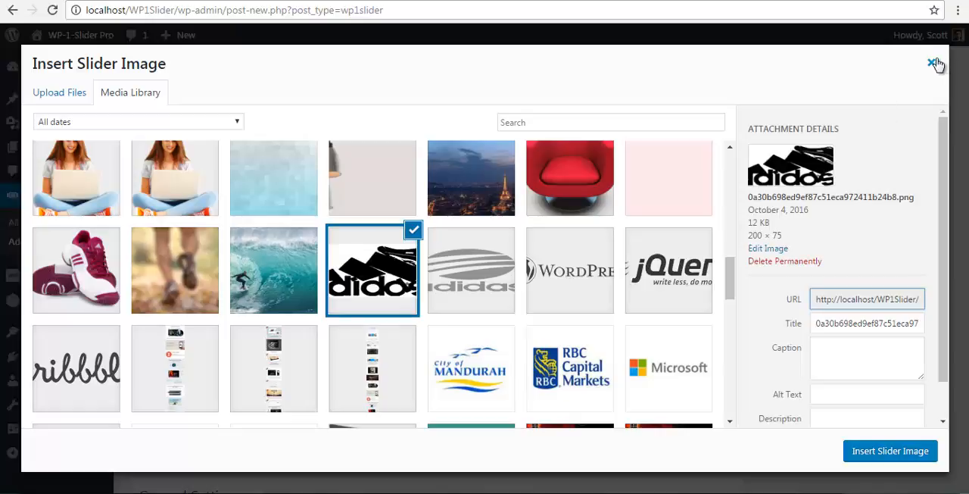
{"action": "left_click", "coordinate": [934, 62]}
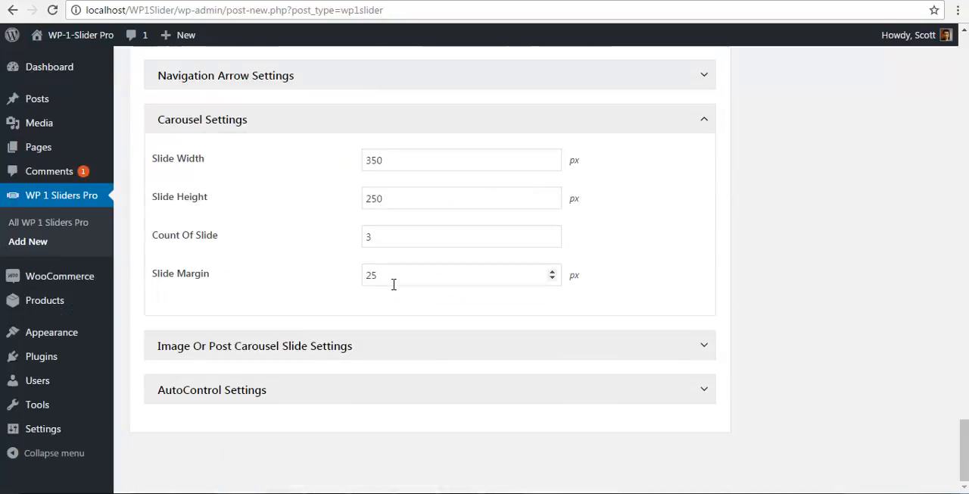
Step: Set carousel slide width 200, height 75 and slide count 4
{"action": "left_click", "coordinate": [462, 160]}
{"action": "type", "text": "200"}
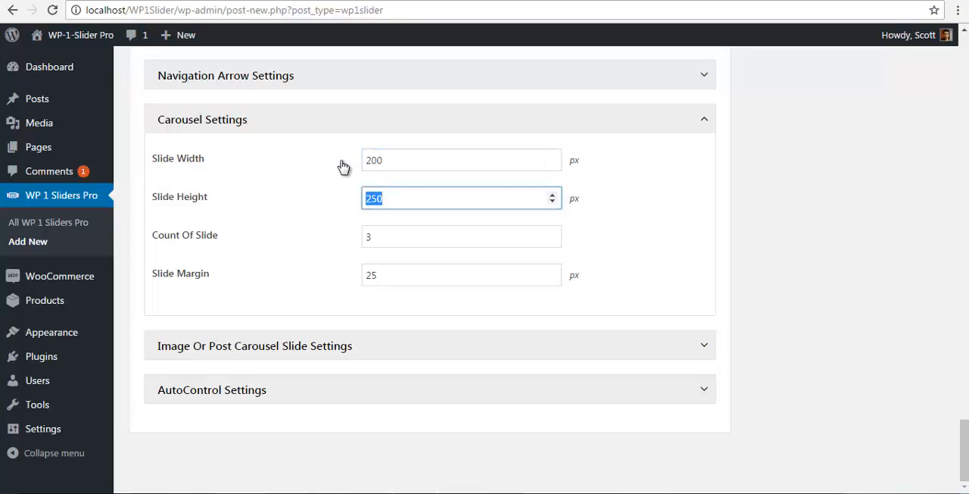
{"action": "type", "text": "75"}
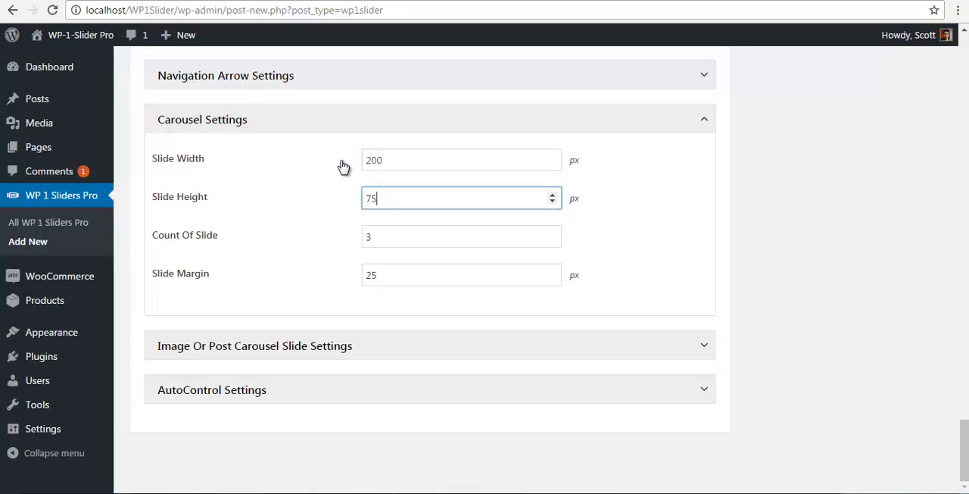
{"action": "type", "text": "4"}
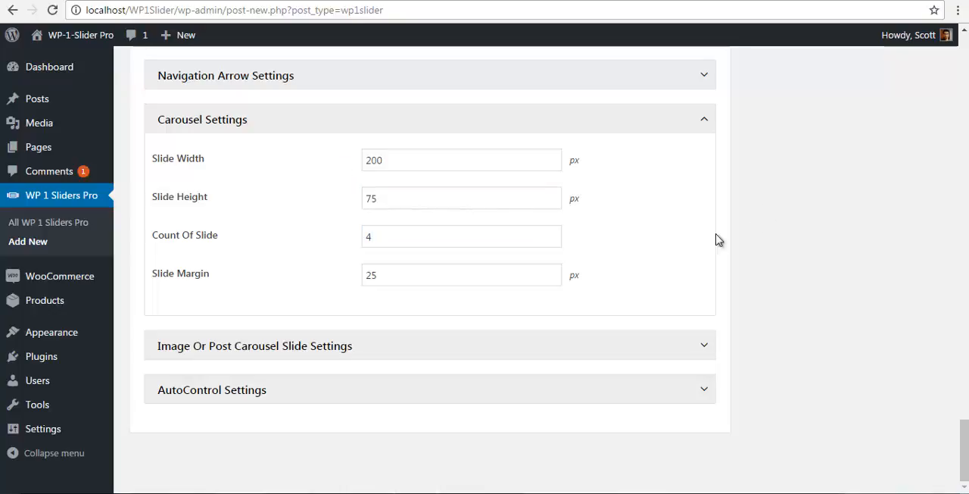
{"action": "mouse_move", "coordinate": [405, 359]}
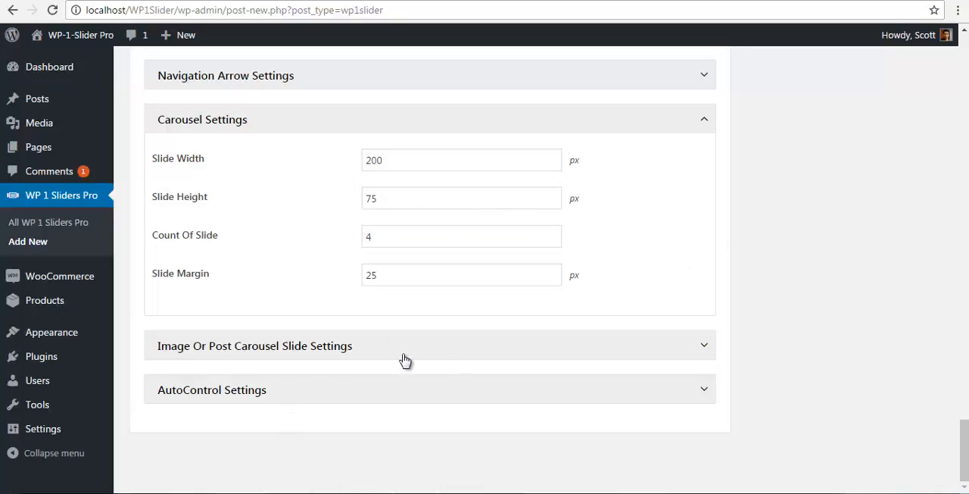
Step: Choose Type 2 as the Post Carousel Type under Image Or Post Carousel Slide Settings
{"action": "left_click", "coordinate": [255, 345]}
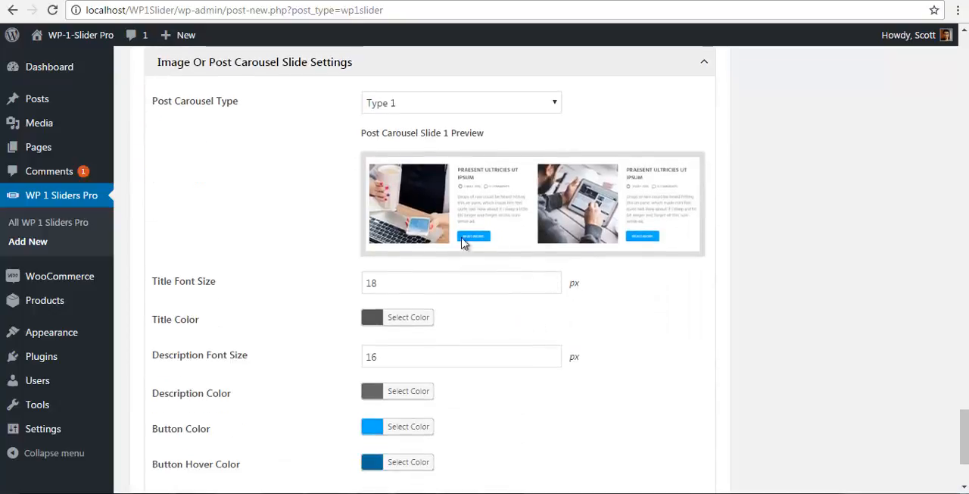
{"action": "left_click", "coordinate": [461, 102]}
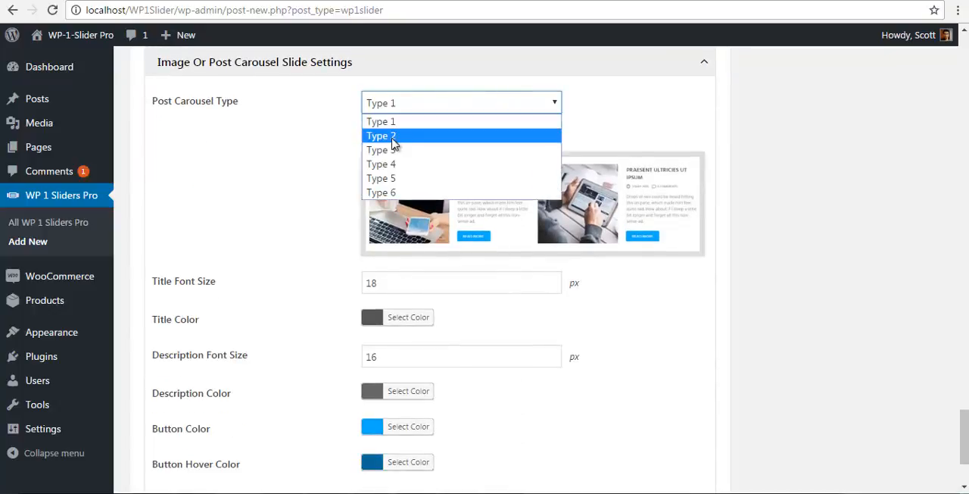
{"action": "left_click", "coordinate": [381, 136]}
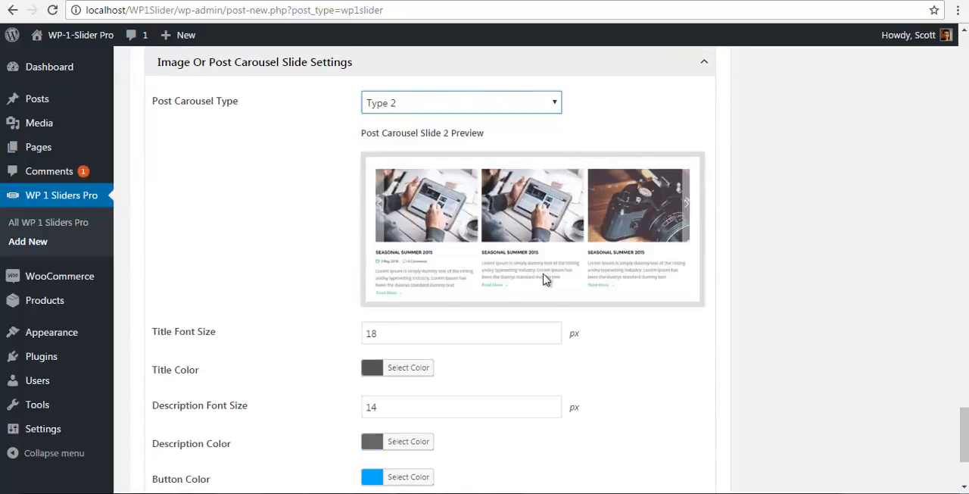
{"action": "scroll", "scroll_direction": "down", "scroll_amount": 3}
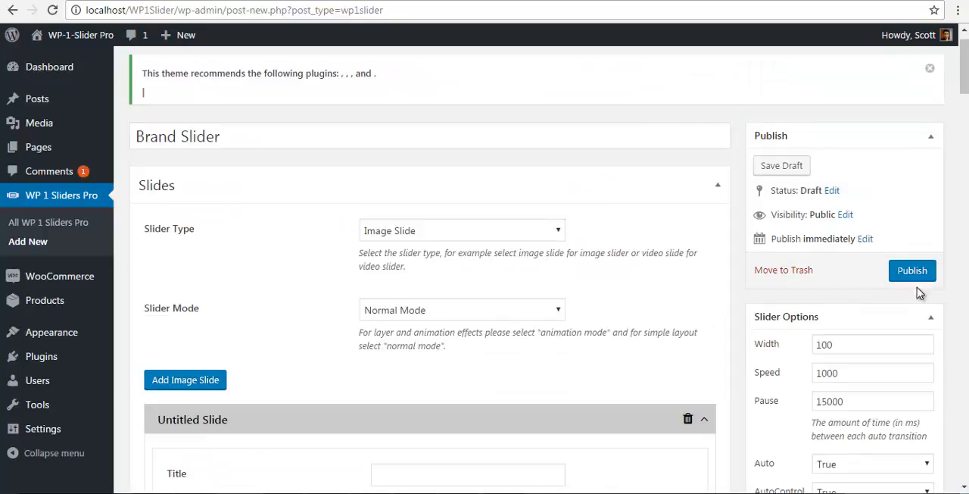
Step: Publish the slider and select its [wp1s id="1452"] shortcode for copying
{"action": "left_click", "coordinate": [911, 270]}
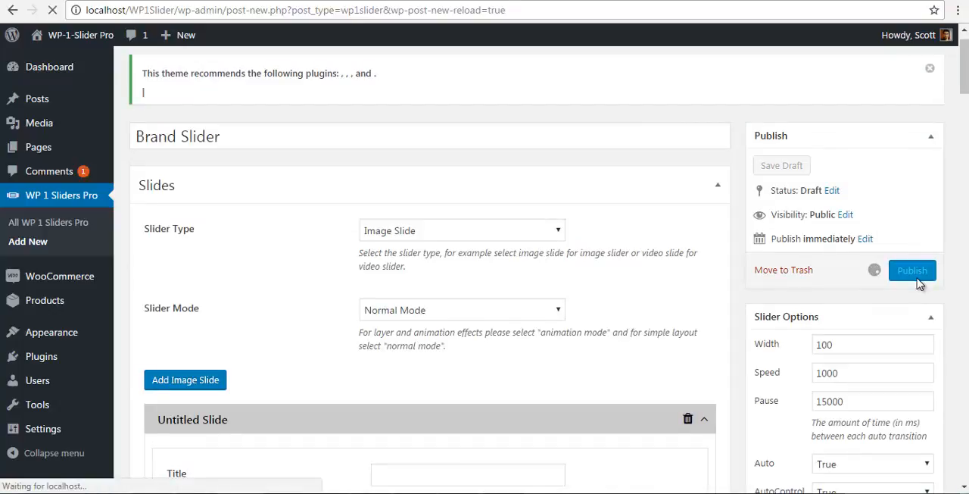
{"action": "left_click", "coordinate": [911, 271]}
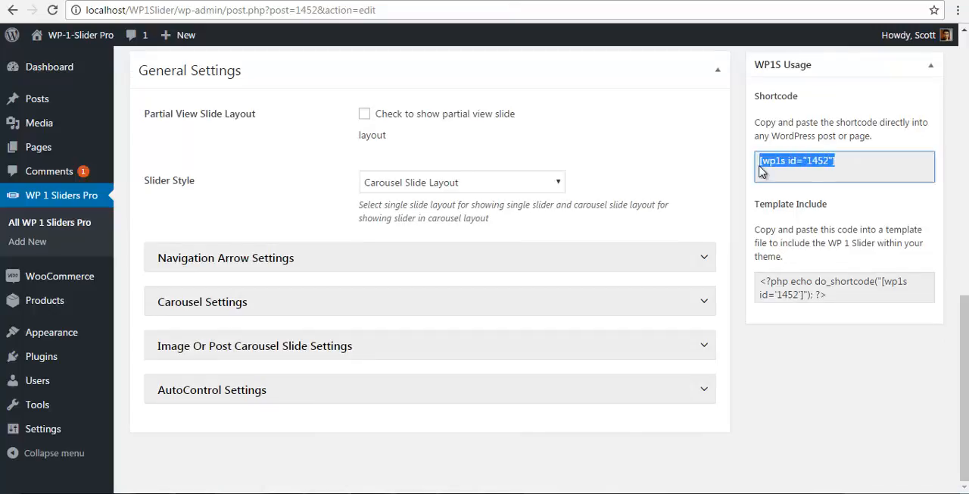
{"action": "mouse_move", "coordinate": [37, 147]}
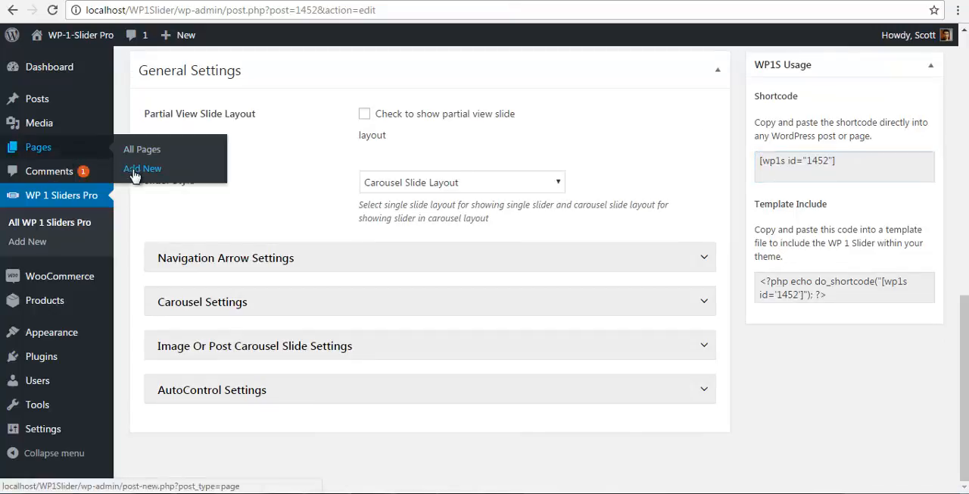
Step: Create and publish a 'Brand Slider' page containing the [wp1s id="1452"] shortcode
{"action": "left_click", "coordinate": [142, 168]}
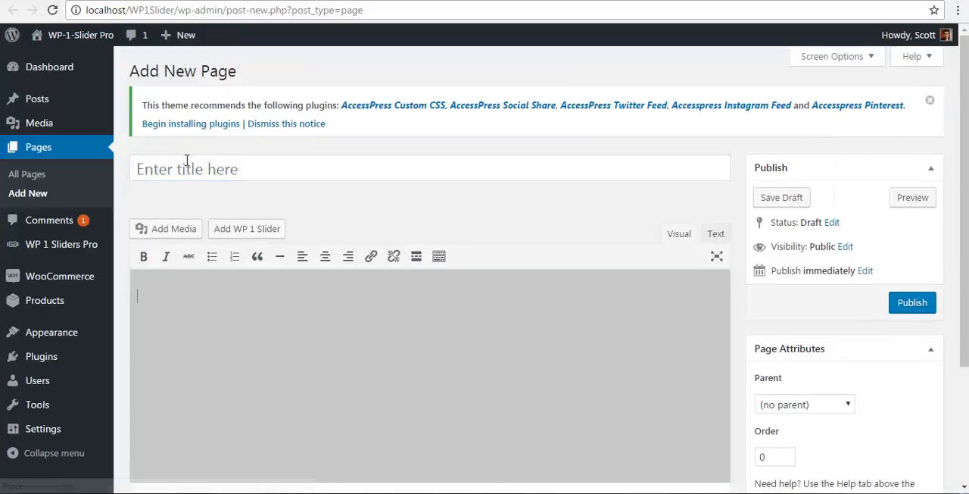
{"action": "type", "text": "Brand Slider"}
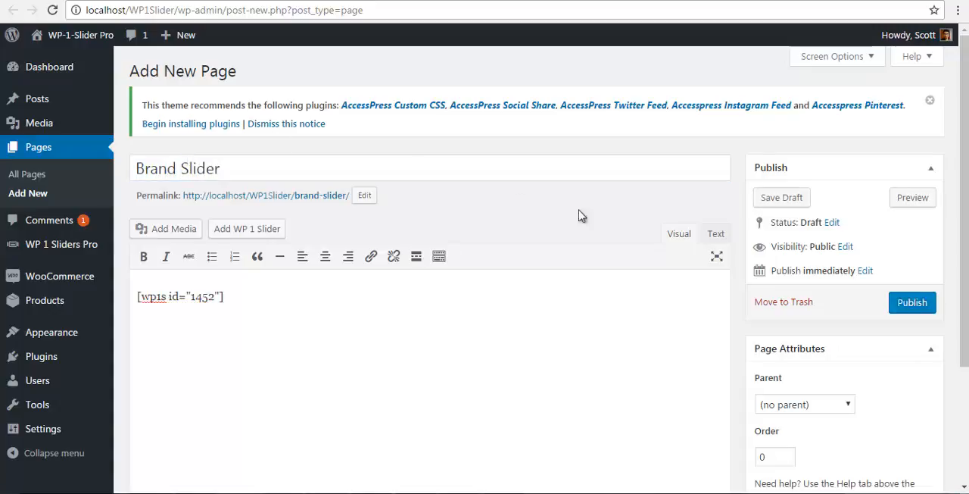
{"action": "left_click", "coordinate": [912, 302]}
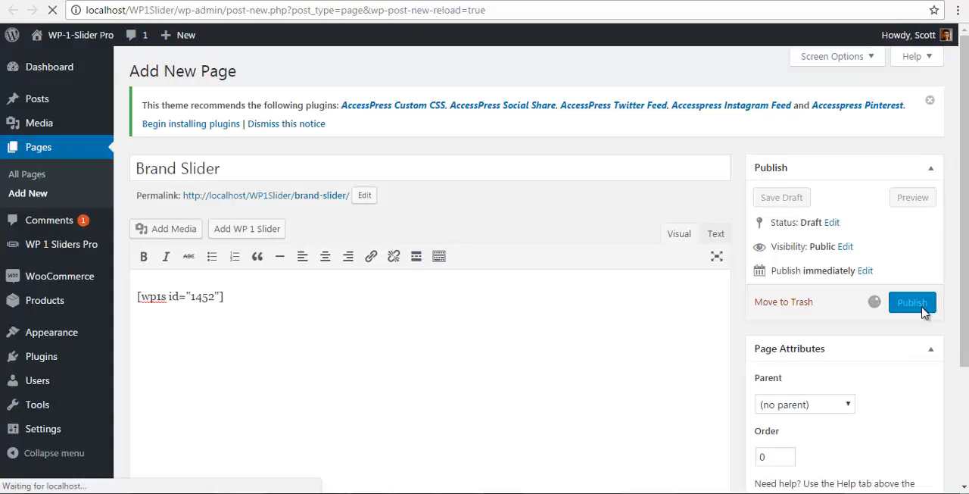
{"action": "left_click", "coordinate": [913, 302]}
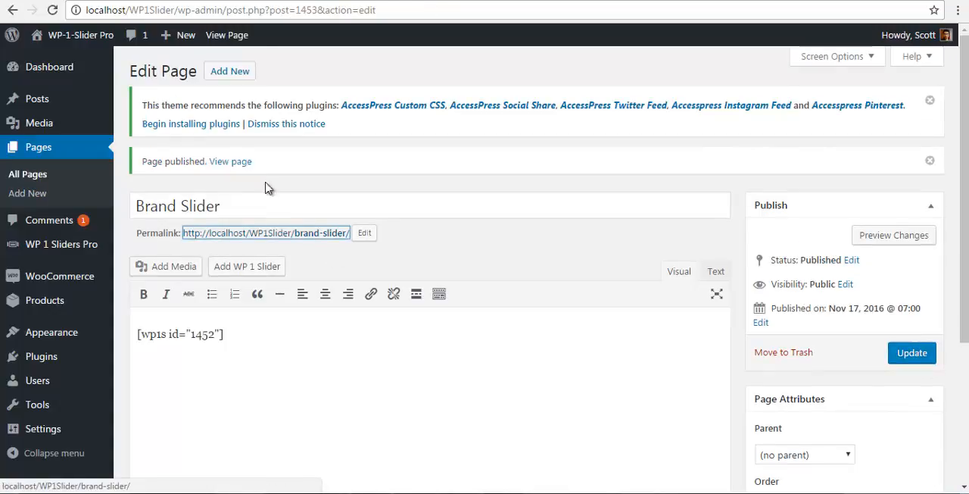
Step: View the published Brand Slider page with its logo carousel
{"action": "left_click", "coordinate": [230, 161]}
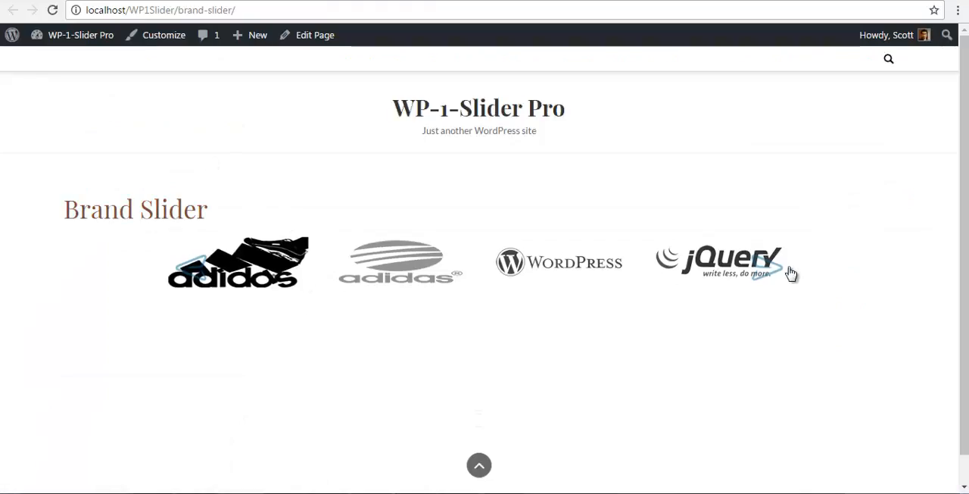